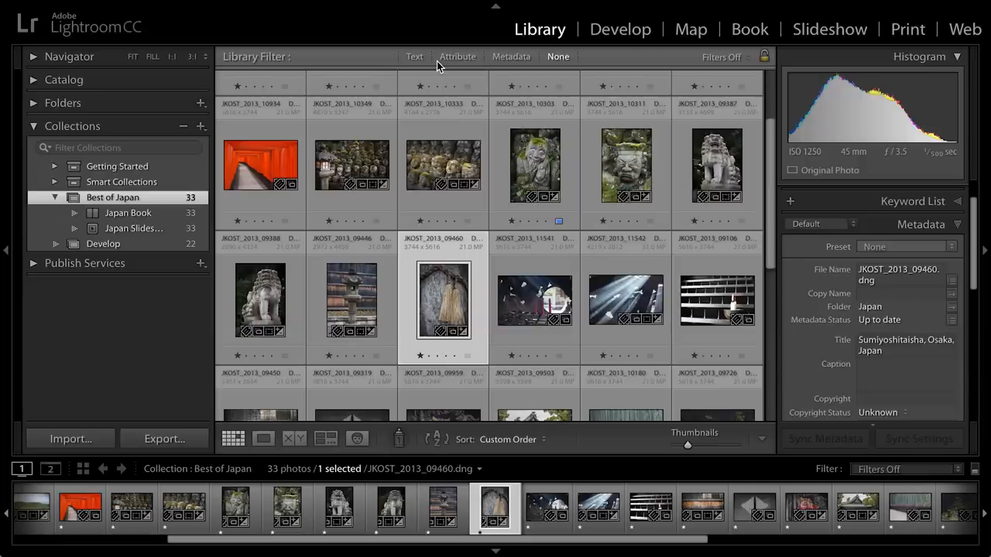
Bring the selected rope-tassels photo into the Print module for page layout
left_click(907, 27)
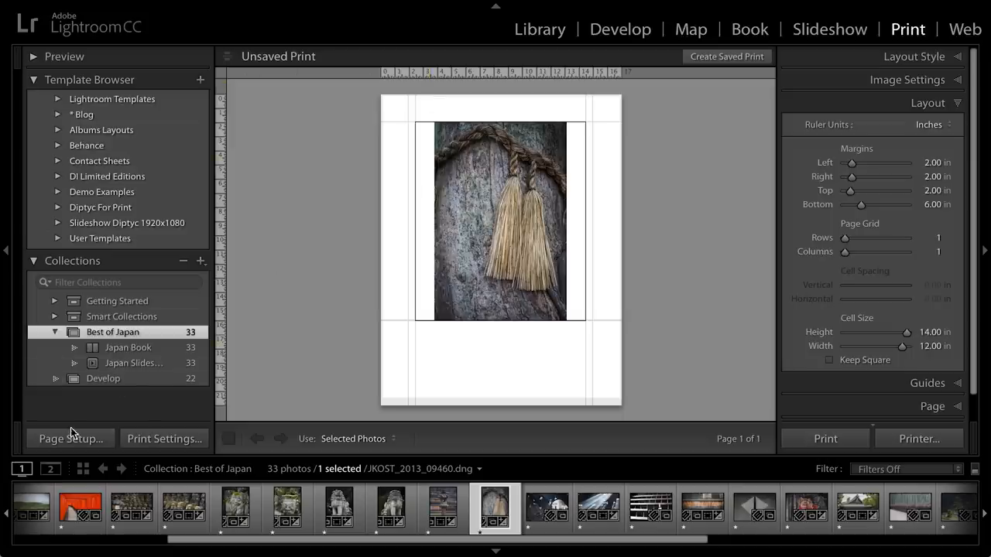
Choose US C 17×22 in paper, then reach the Epson 4800 media type and print quality options
left_click(70, 438)
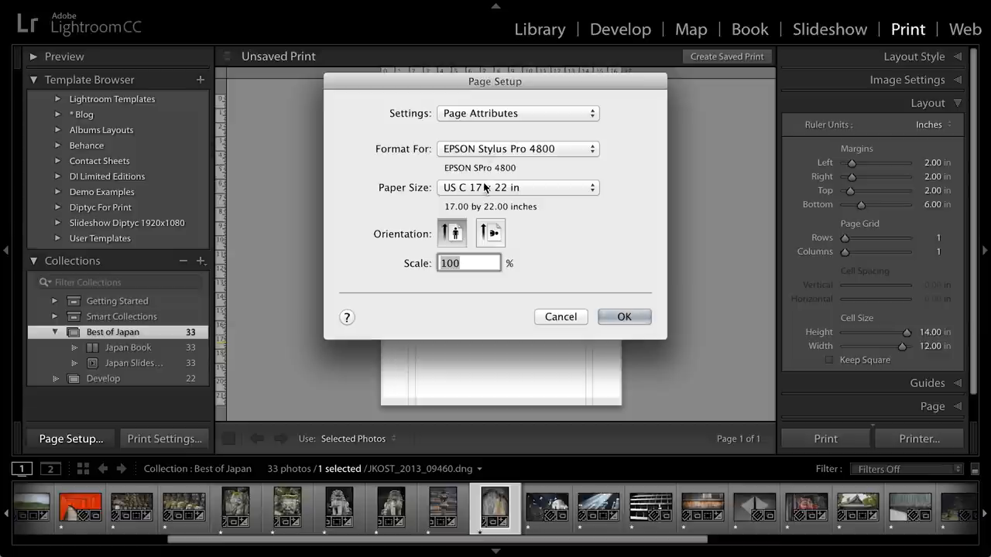
left_click(623, 316)
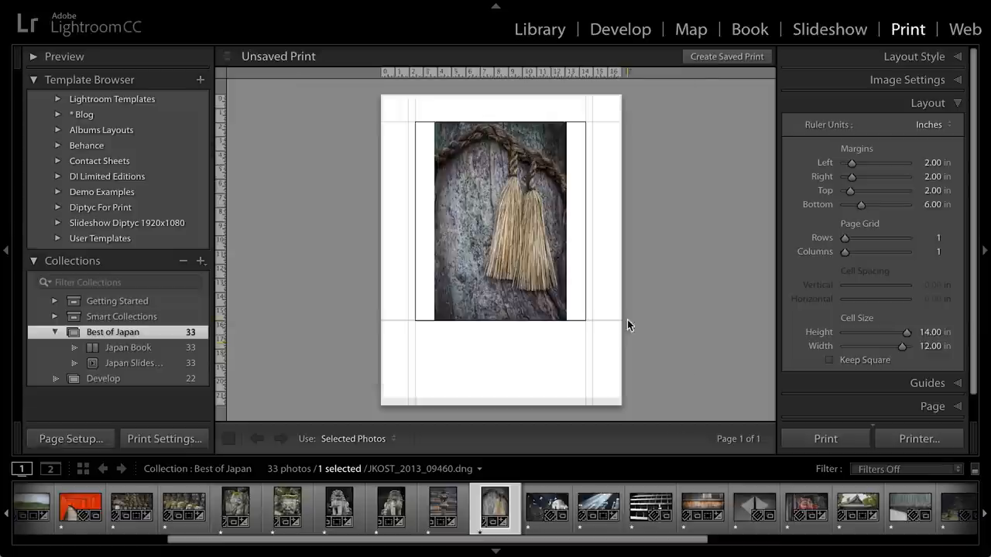
left_click(164, 439)
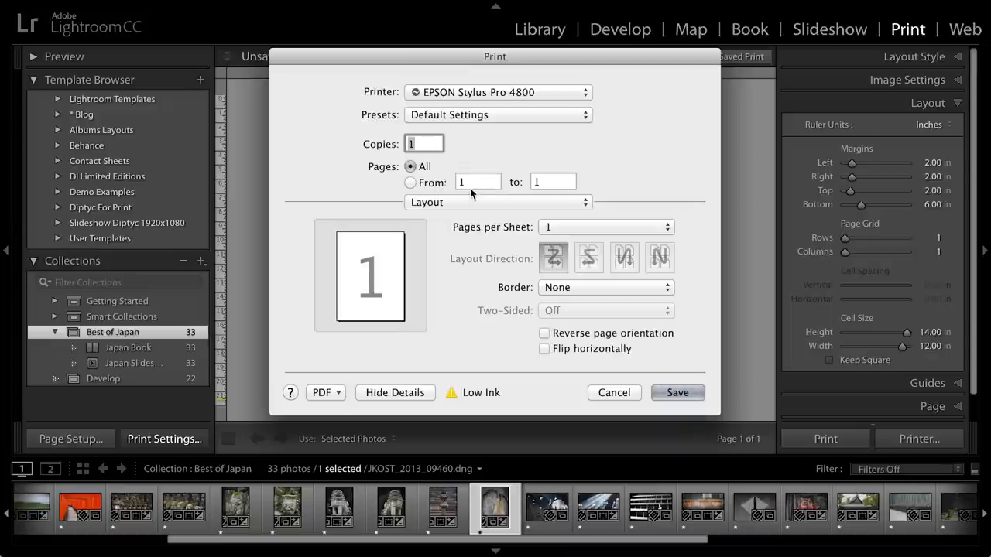
left_click(498, 201)
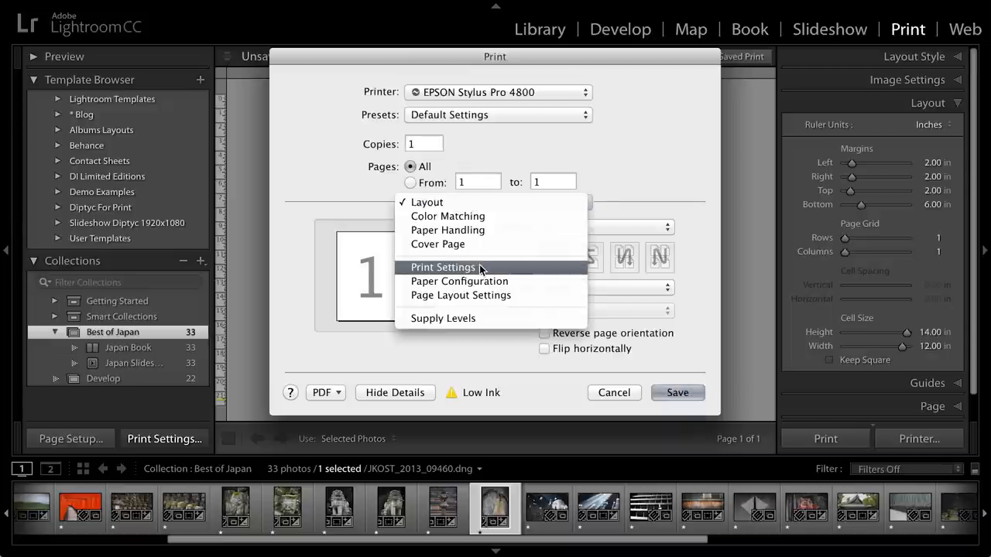
left_click(442, 266)
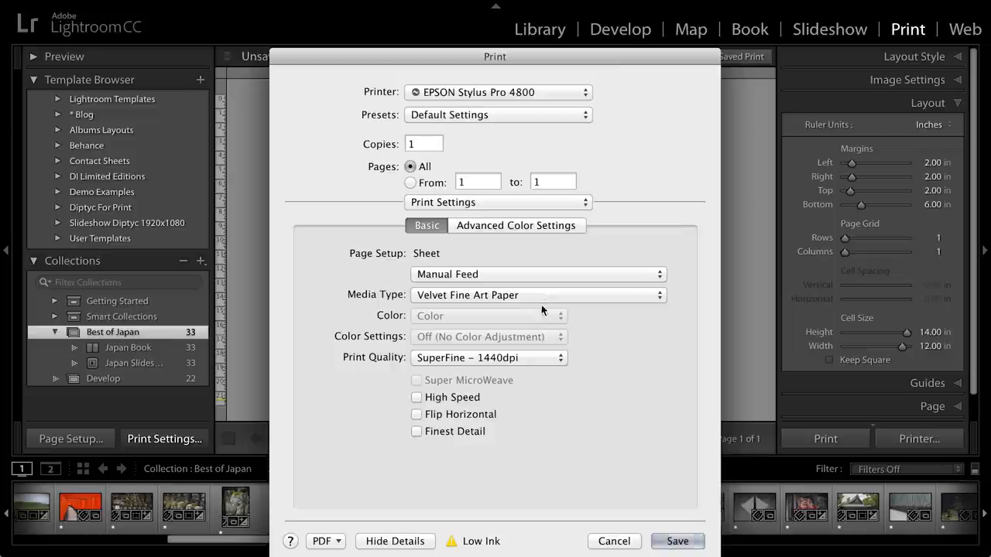
mouse_move(545, 362)
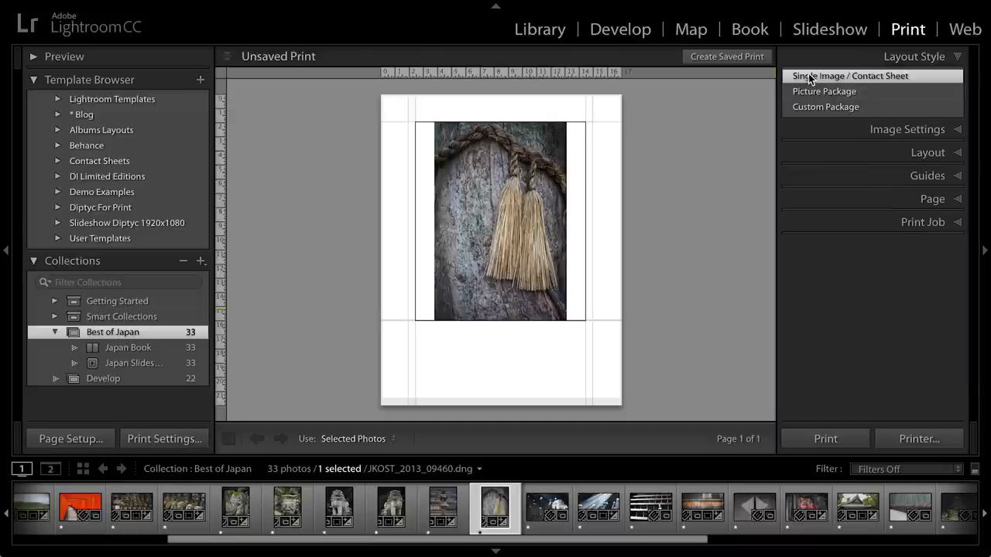
mouse_move(890, 77)
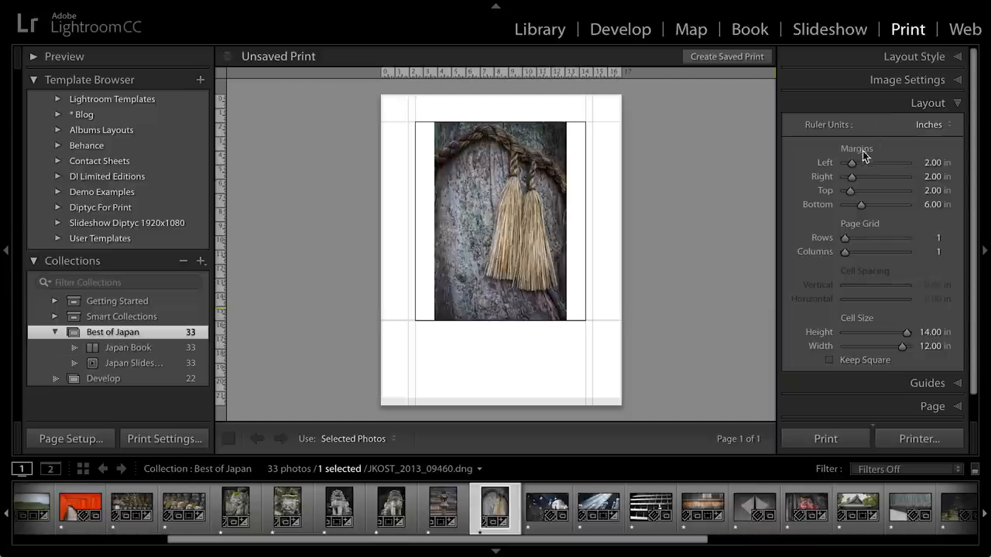
mouse_move(879, 153)
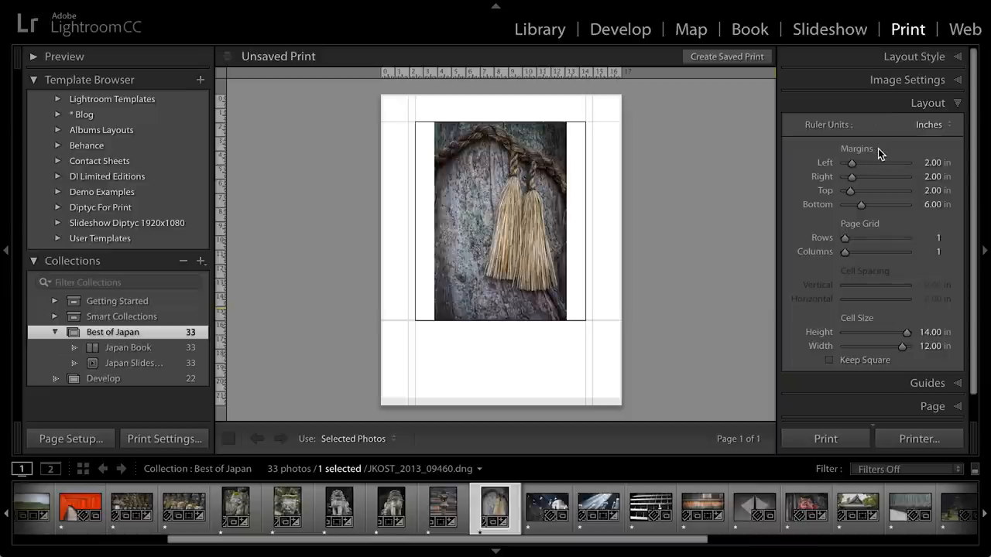
mouse_move(867, 321)
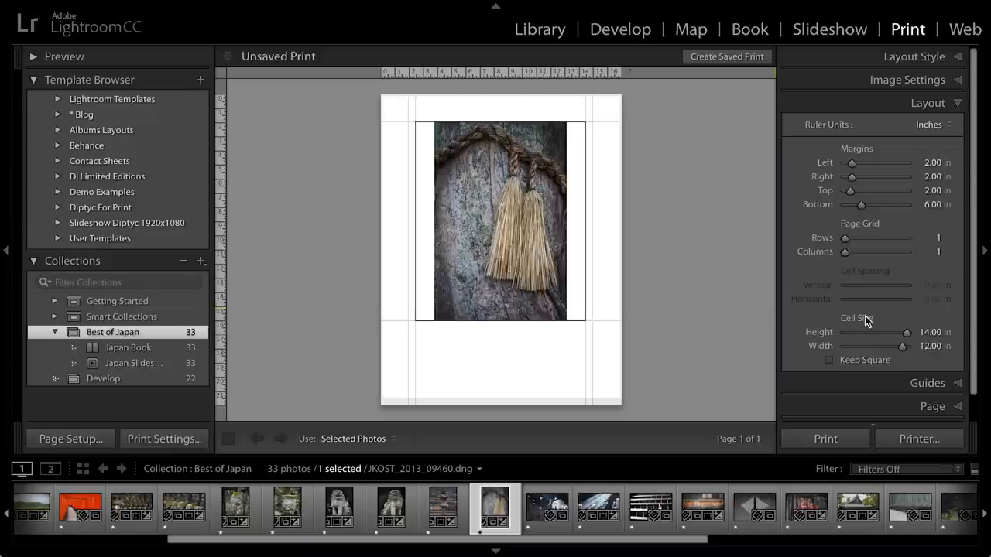
mouse_move(863, 205)
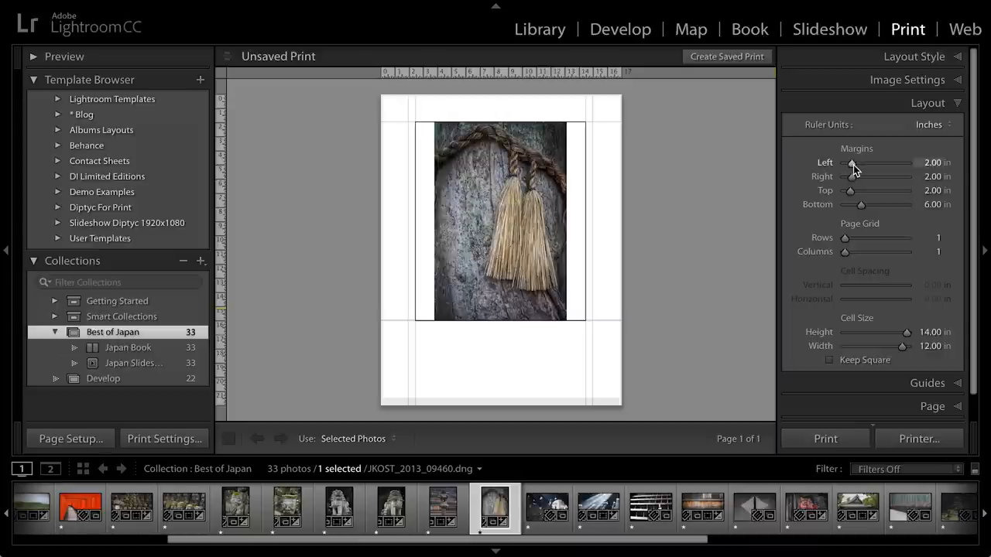
Reduce the margins to 0.13 in and enlarge the cell to 18×12 in so the photo fills it
left_click_drag(851, 163, 845, 162)
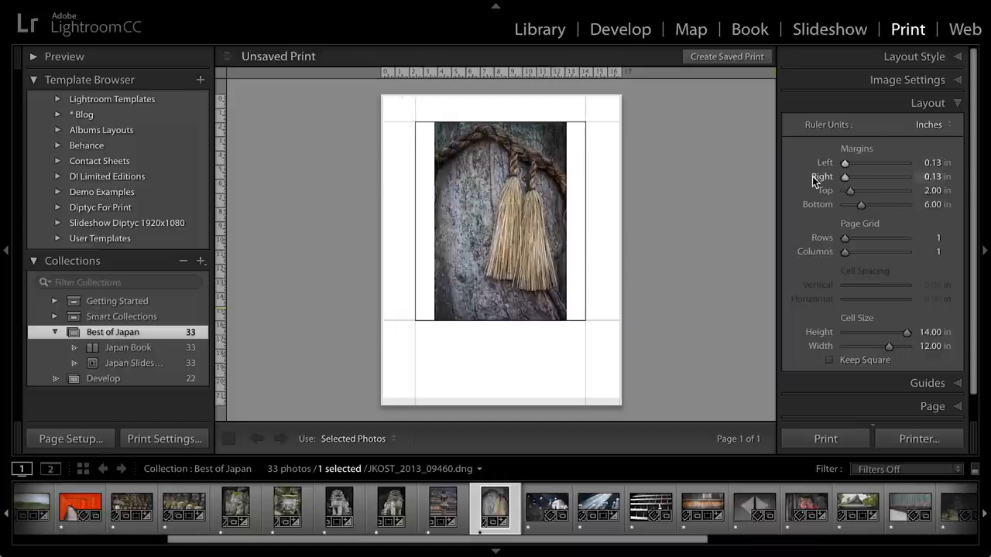
left_click_drag(849, 191, 845, 190)
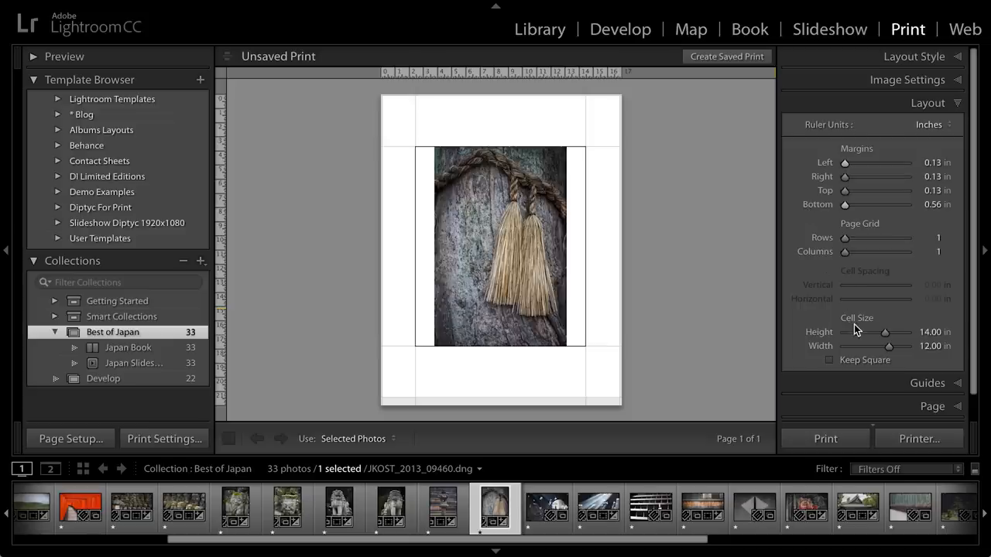
mouse_move(854, 325)
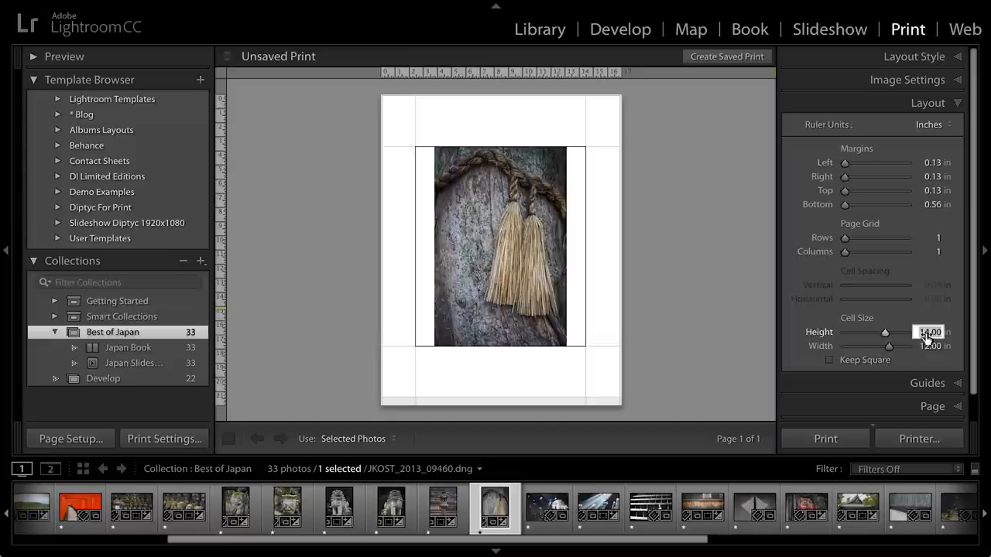
left_click_drag(885, 332, 897, 331)
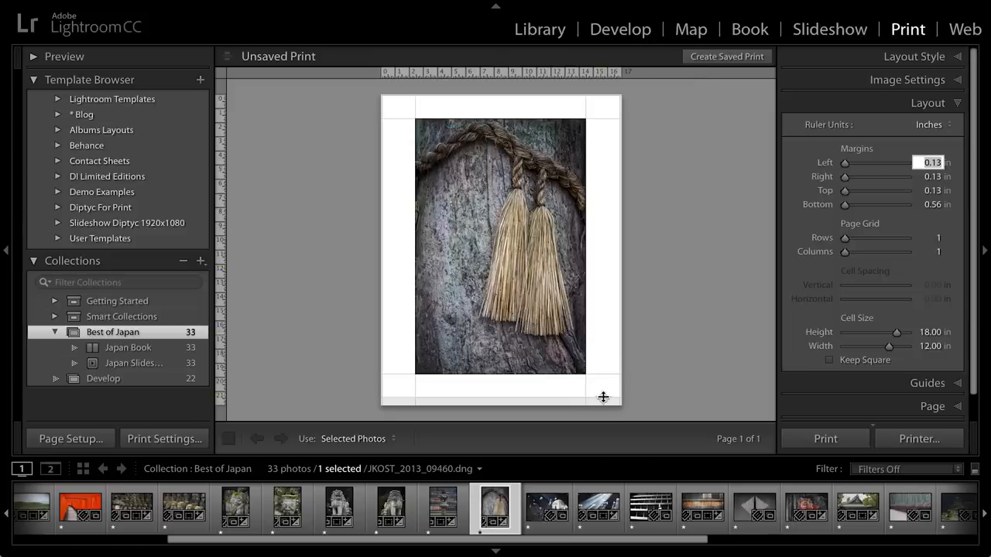
left_click_drag(604, 396, 598, 380)
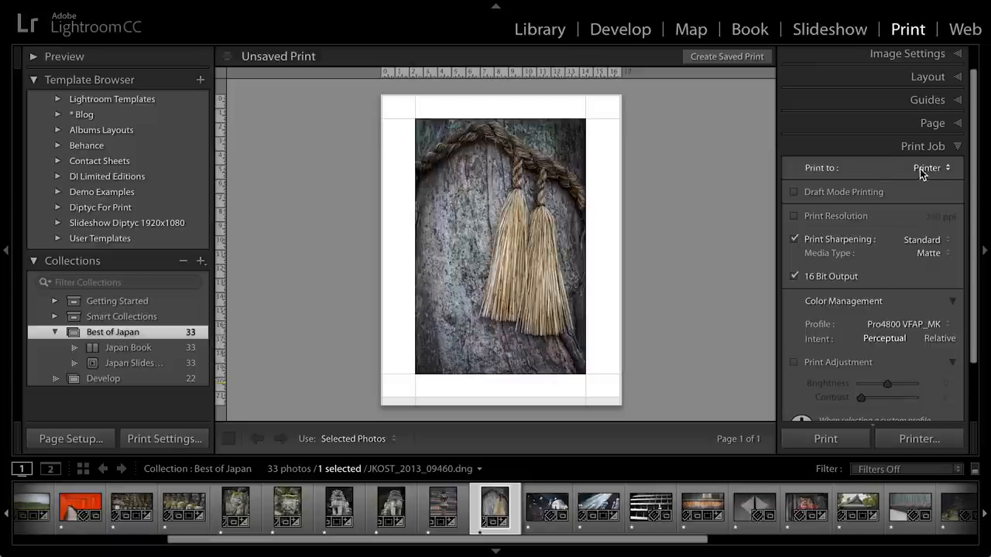
Keep printer output, set Matte media with Standard sharpening and enable 16 Bit Output
left_click(931, 167)
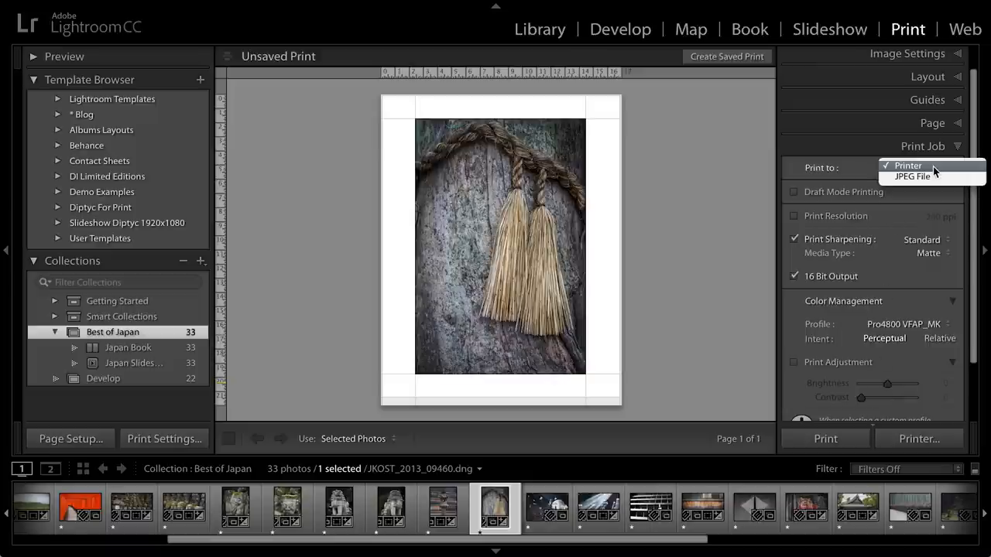
left_click(907, 164)
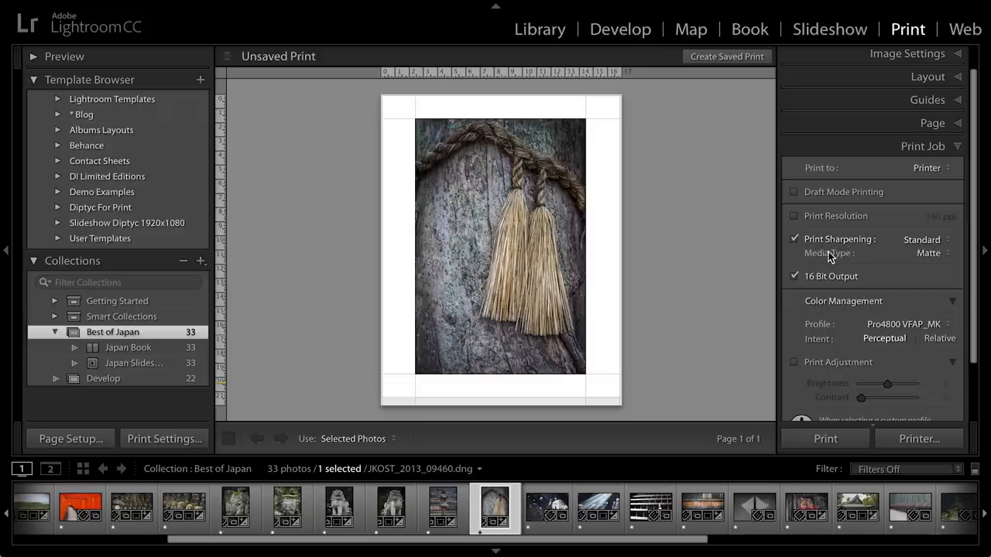
left_click(928, 253)
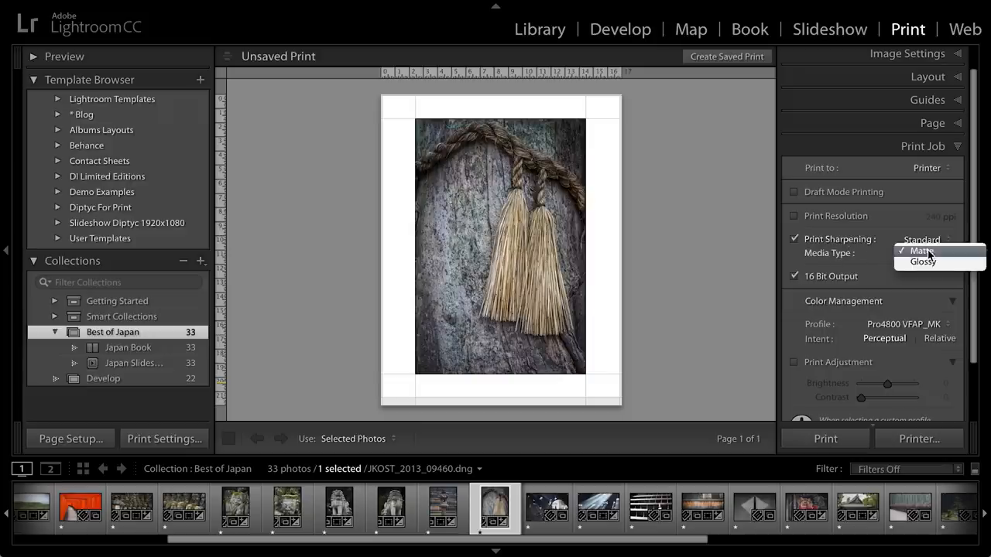
left_click(921, 251)
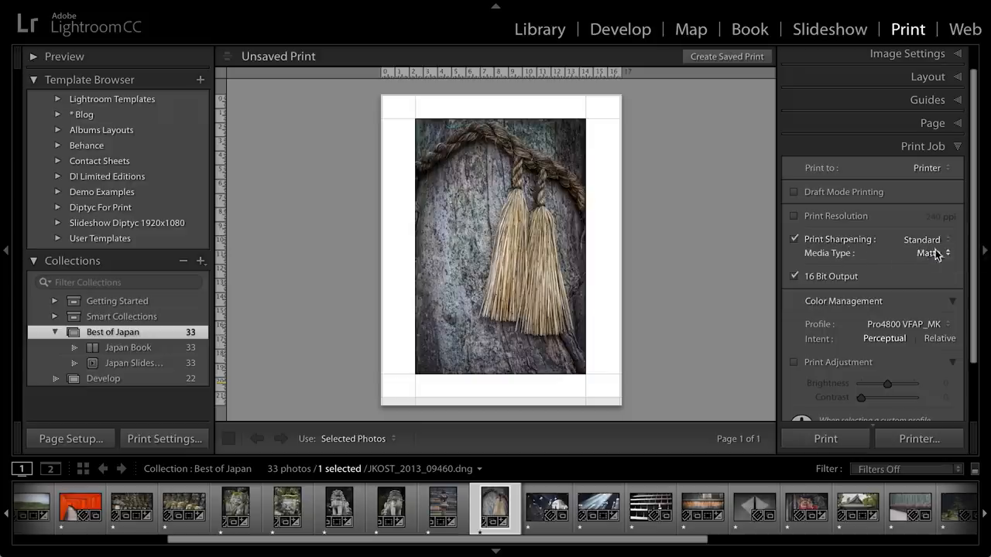
left_click(921, 239)
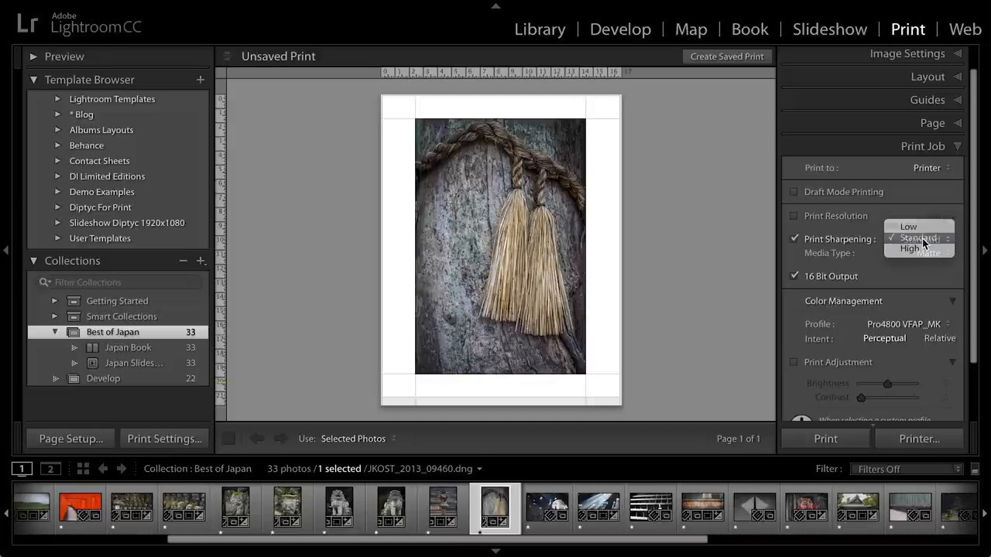
left_click(918, 238)
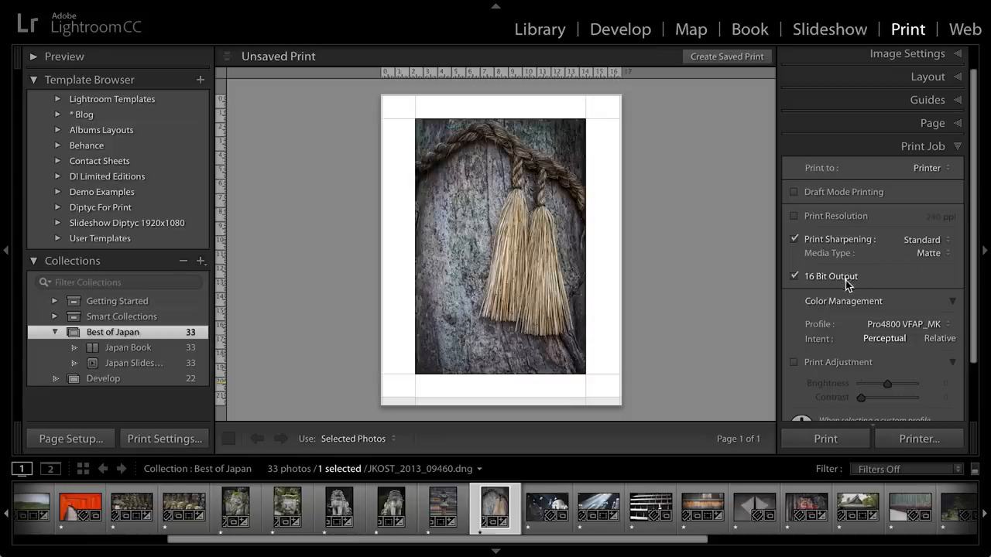
left_click(904, 324)
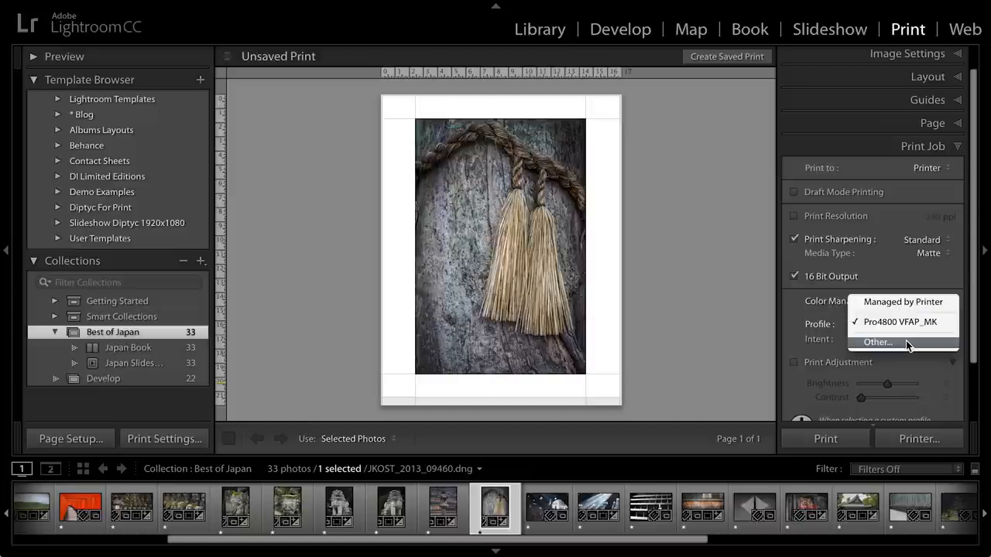
Add the Epson Exhibition Canvas Natural Satin profile to the list and reselect Pro4800 VFAP_MK
left_click(877, 342)
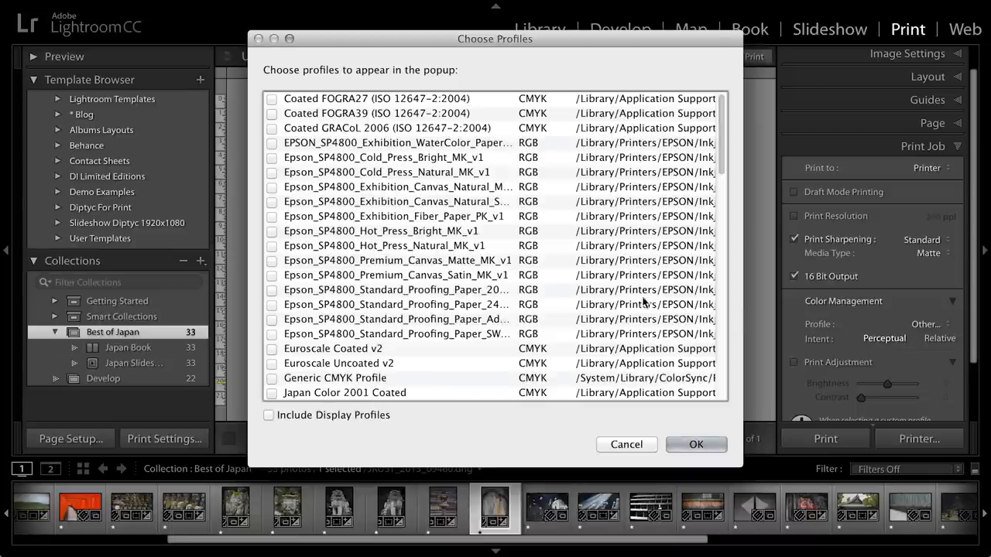
scroll("down", 3)
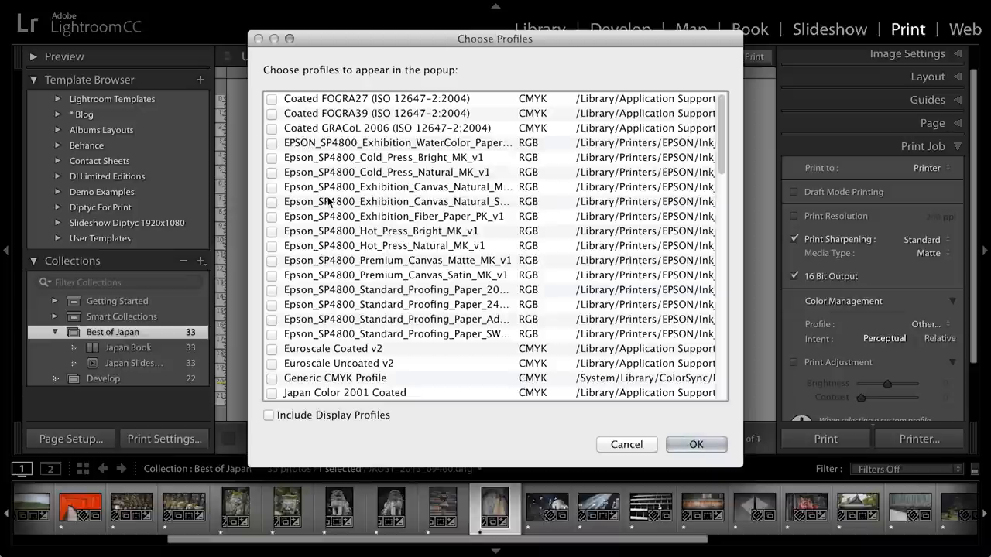
mouse_move(371, 201)
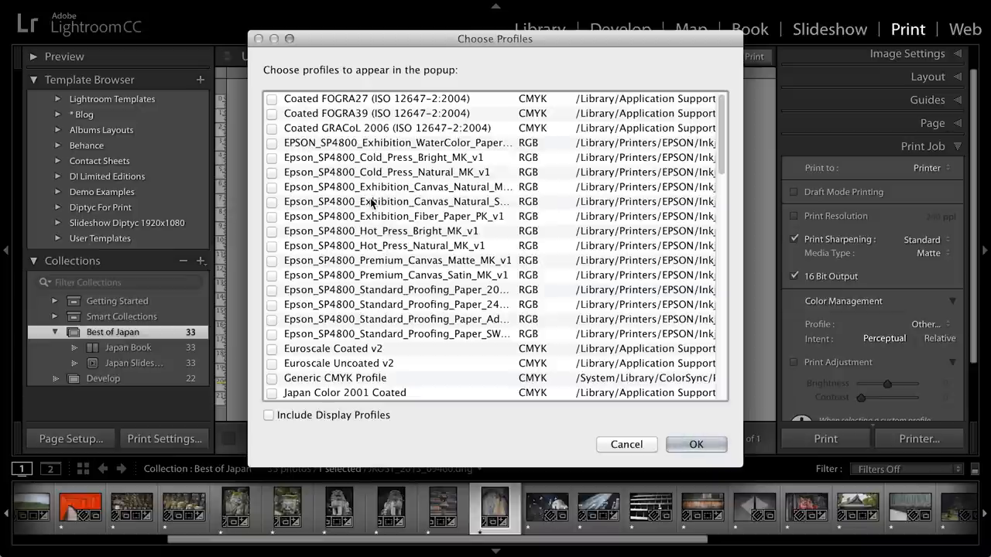
left_click(273, 201)
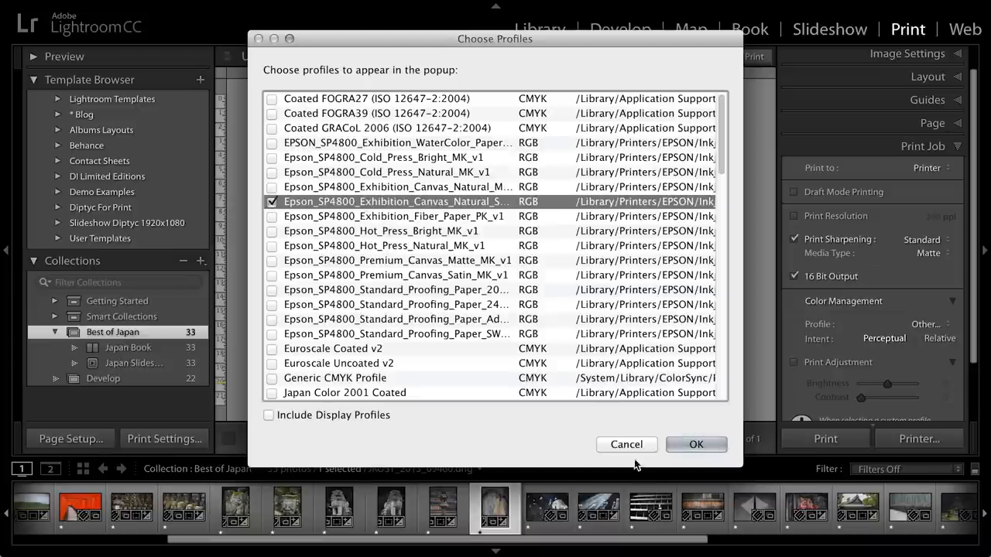
left_click(695, 444)
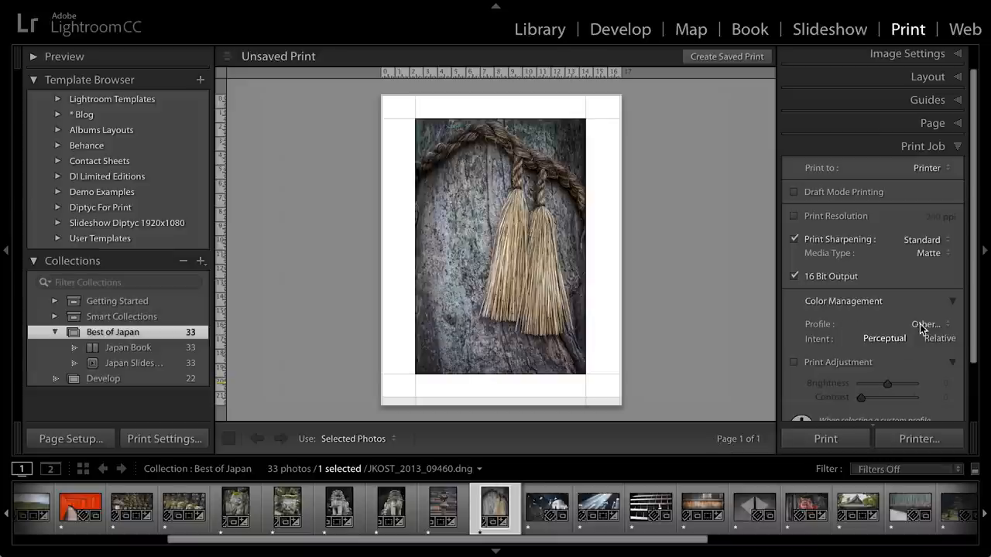
left_click(926, 325)
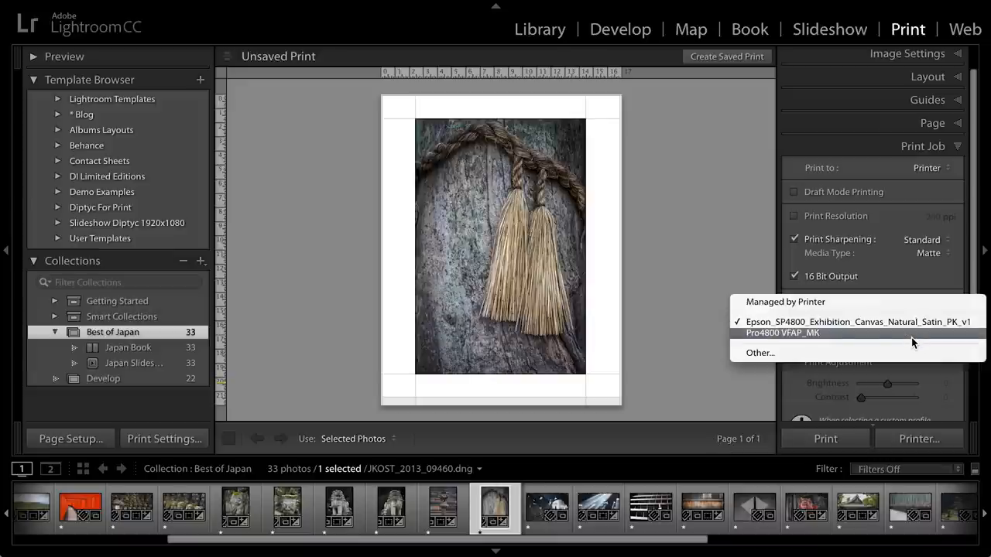
mouse_move(805, 340)
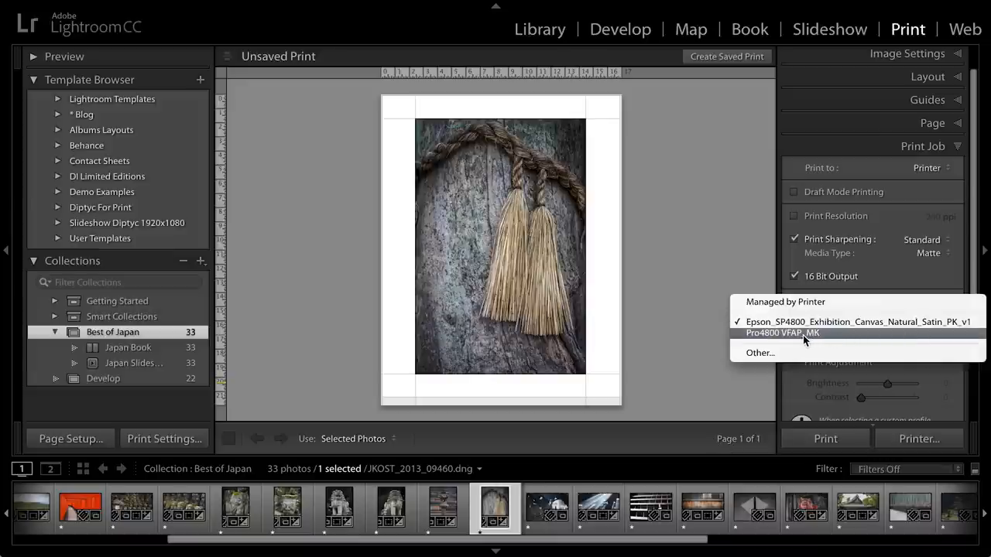
left_click(781, 332)
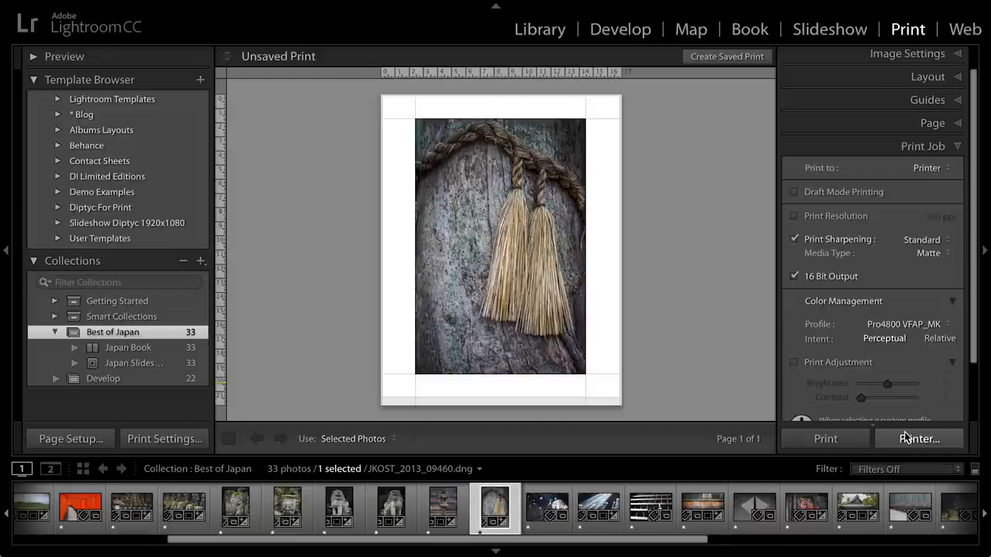
mouse_move(824, 439)
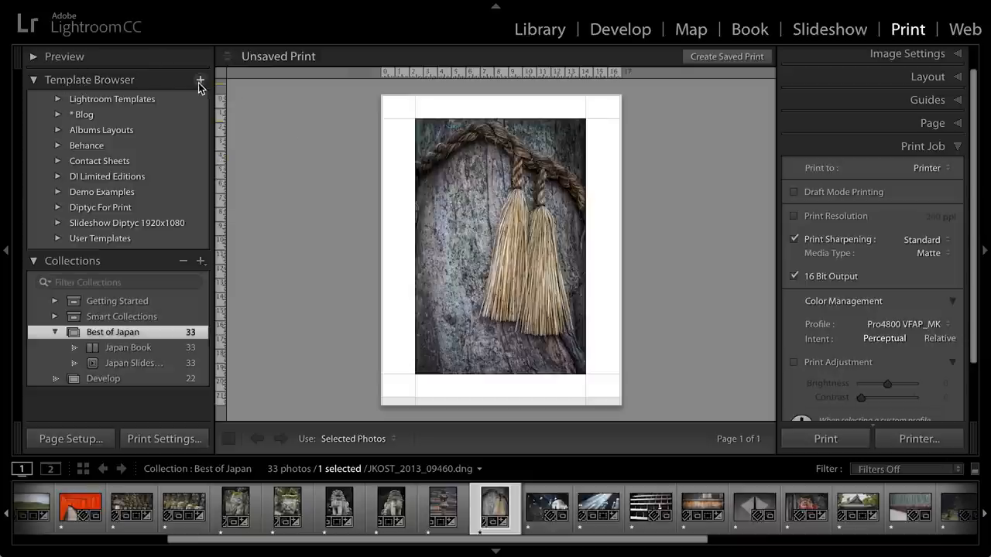
Save the layout as a user template named '12 x 18 in print on 17 x 22 in paper'
left_click(200, 80)
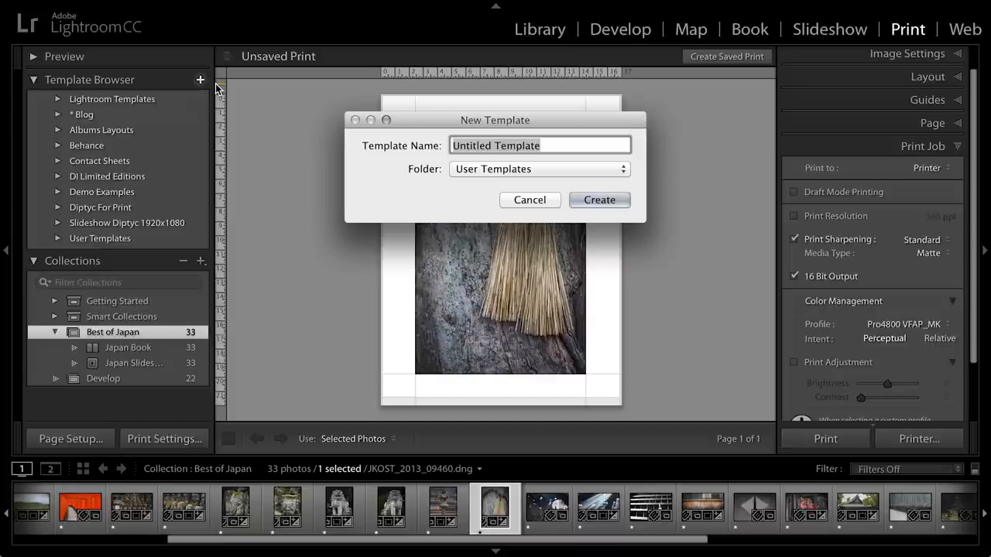
type("12 x 18 in print on 17")
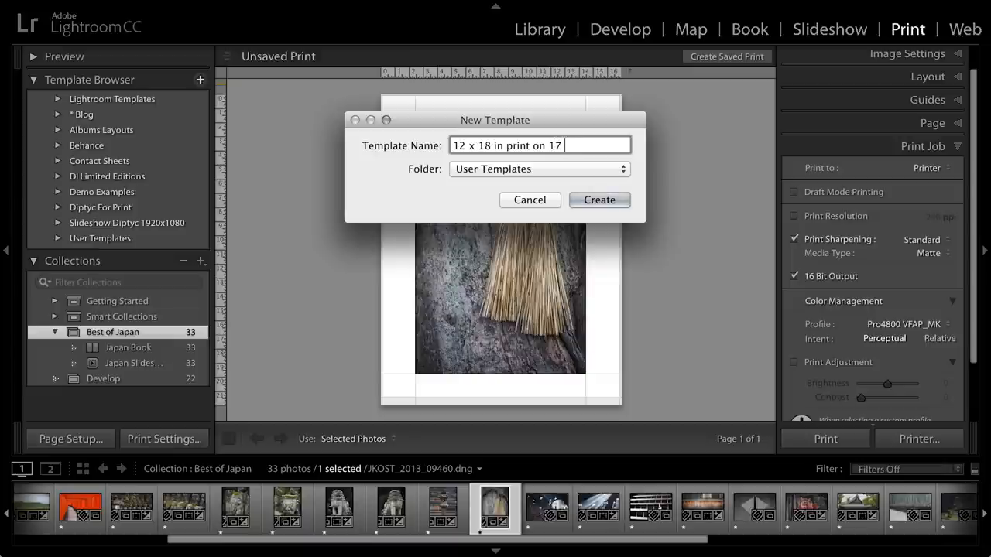
type("paper")
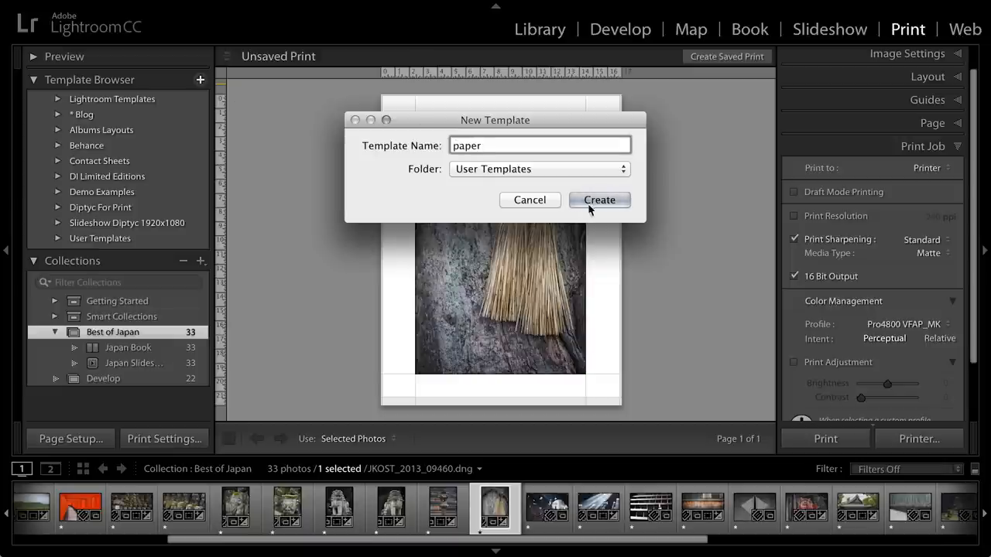
left_click(599, 200)
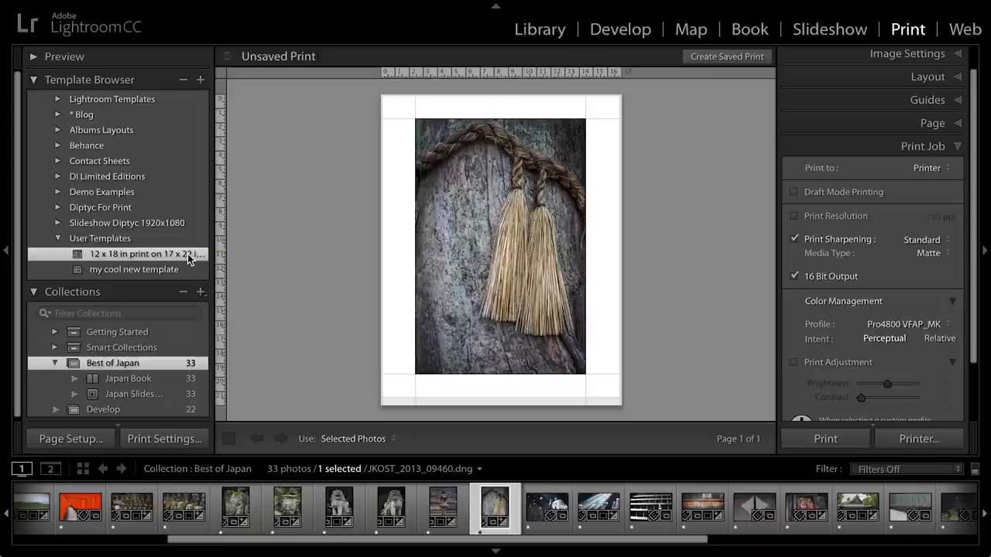
mouse_move(726, 56)
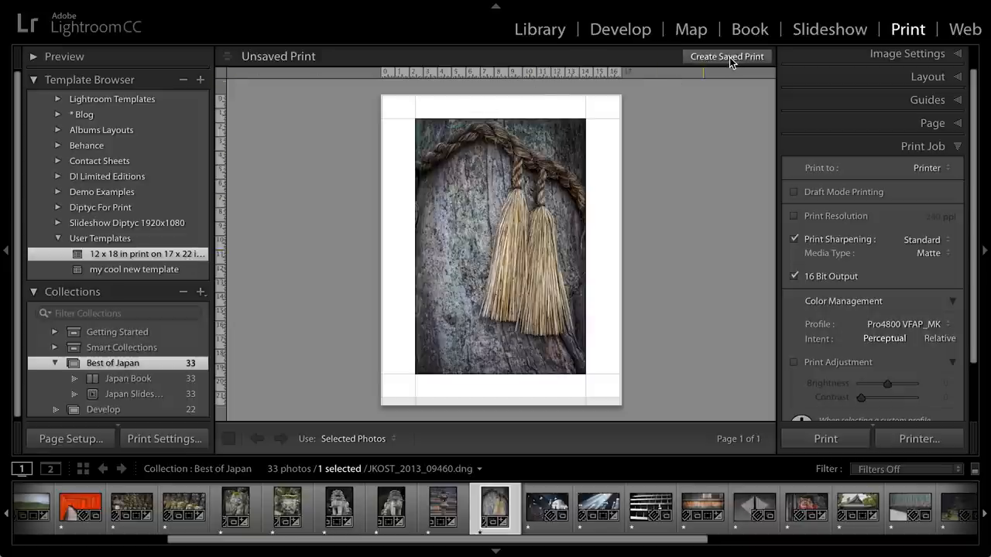